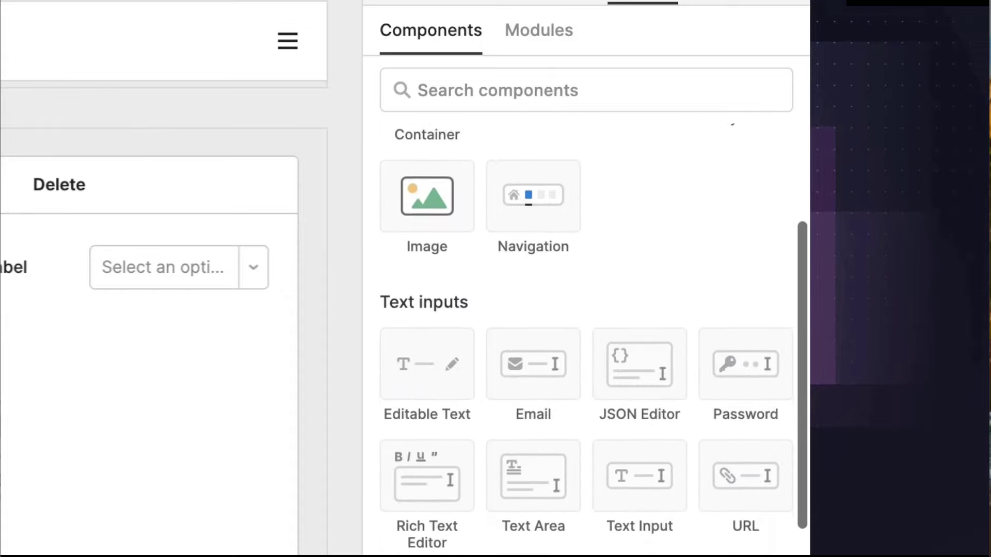
Scroll through the 'What is Redux?' slide's definition quote, then advance to the next slide.
scroll("down", 3)
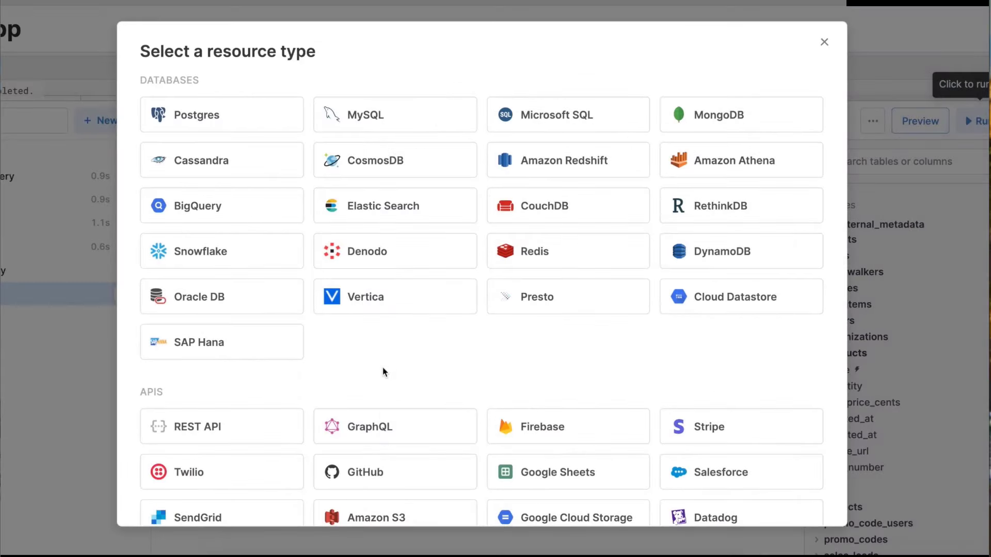
scroll("down", 3)
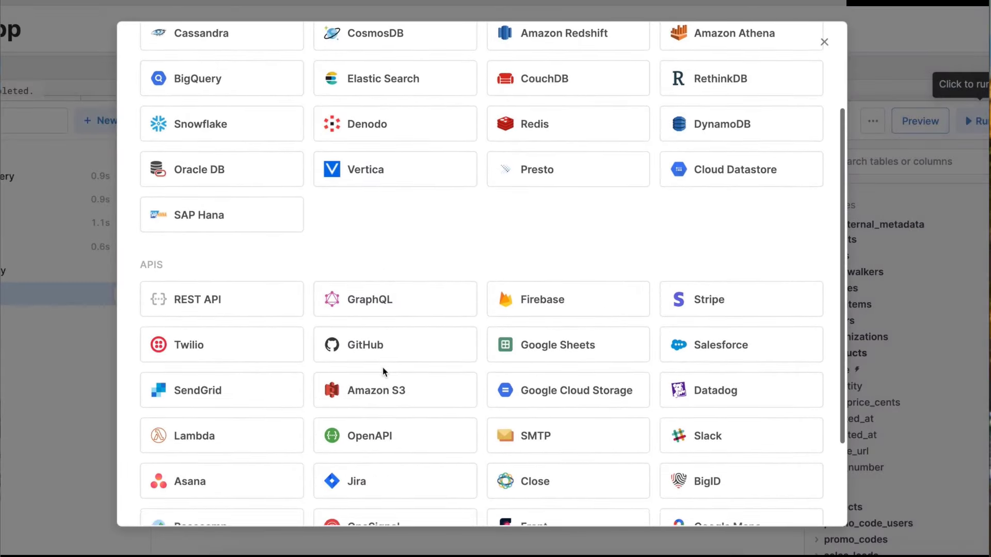
left_click(824, 41)
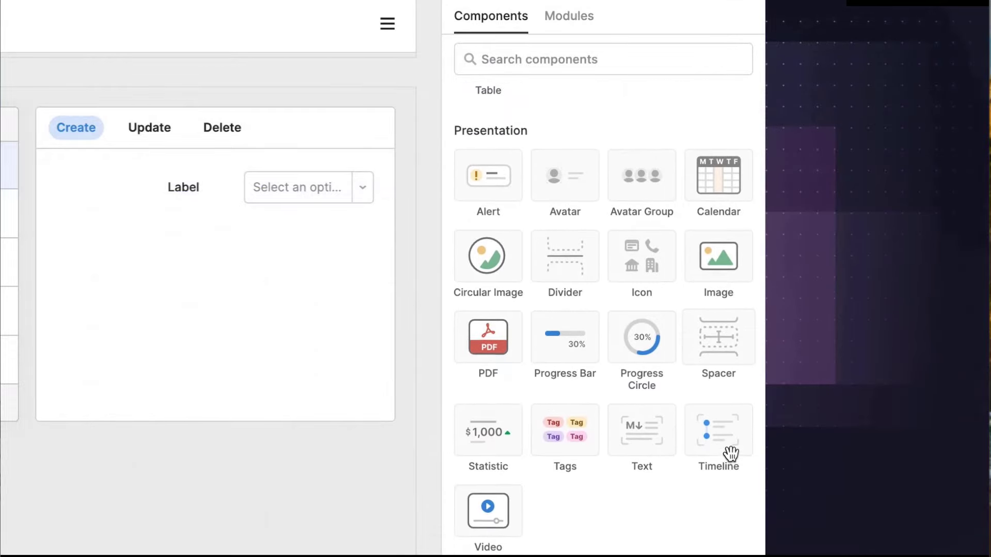
scroll("down", 3)
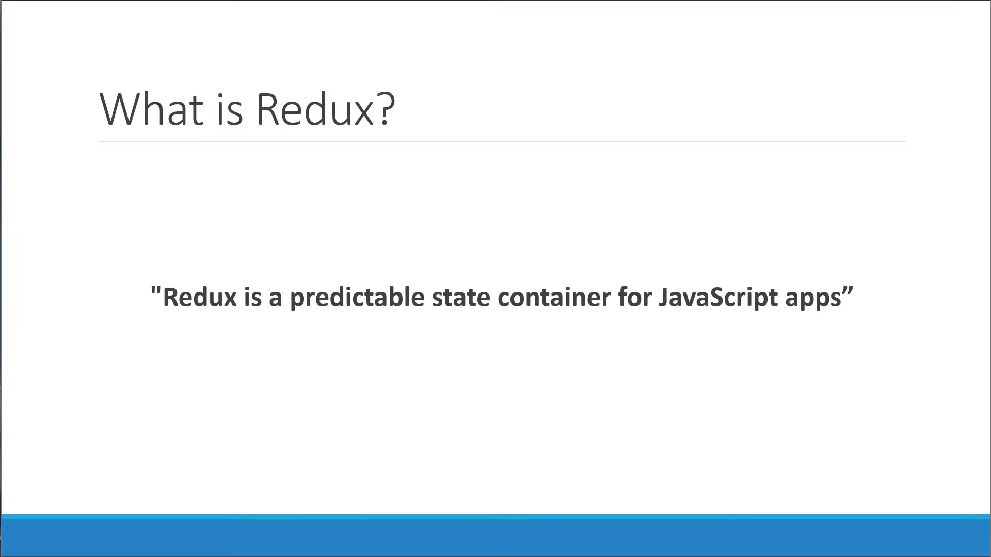
key("Right")
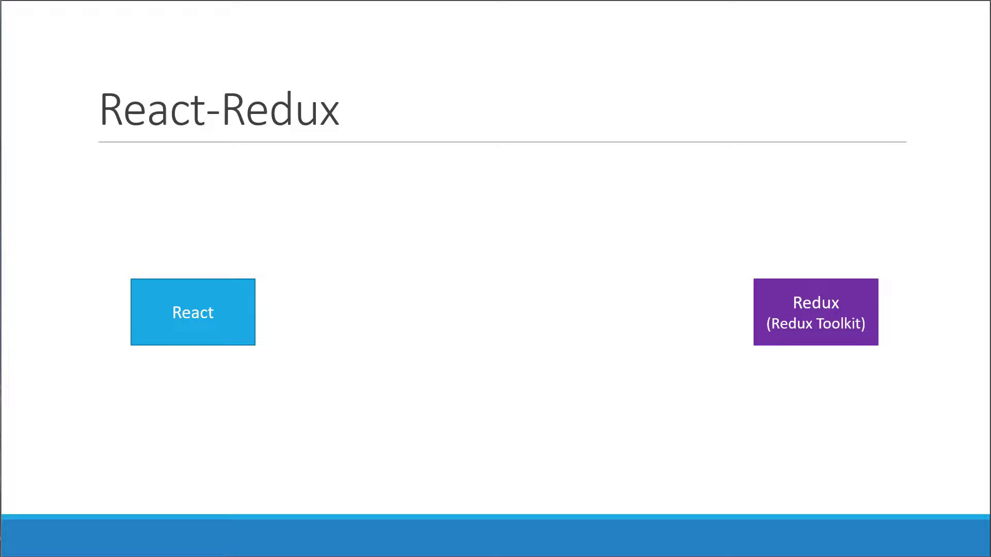
Advance from the React-Redux slide to the Summary slide.
key("right")
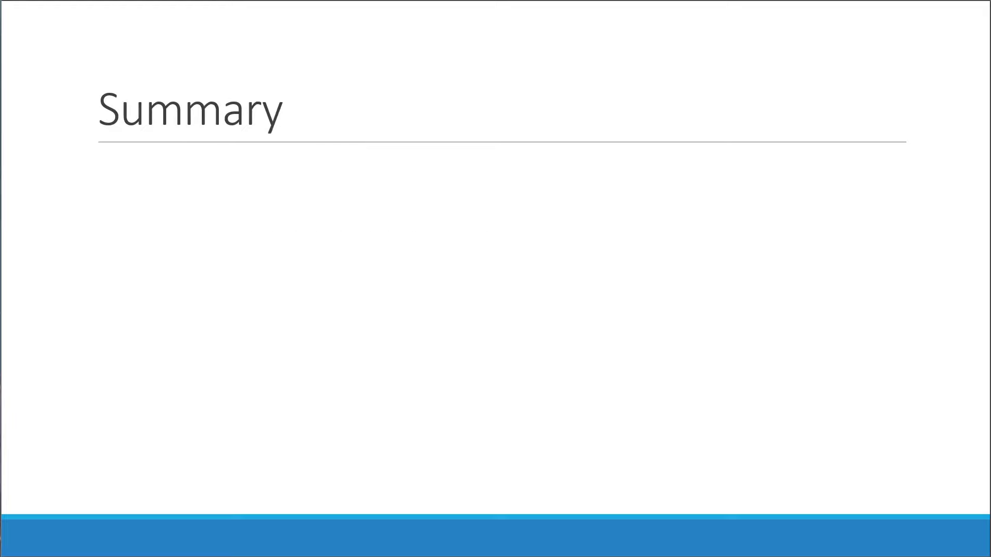